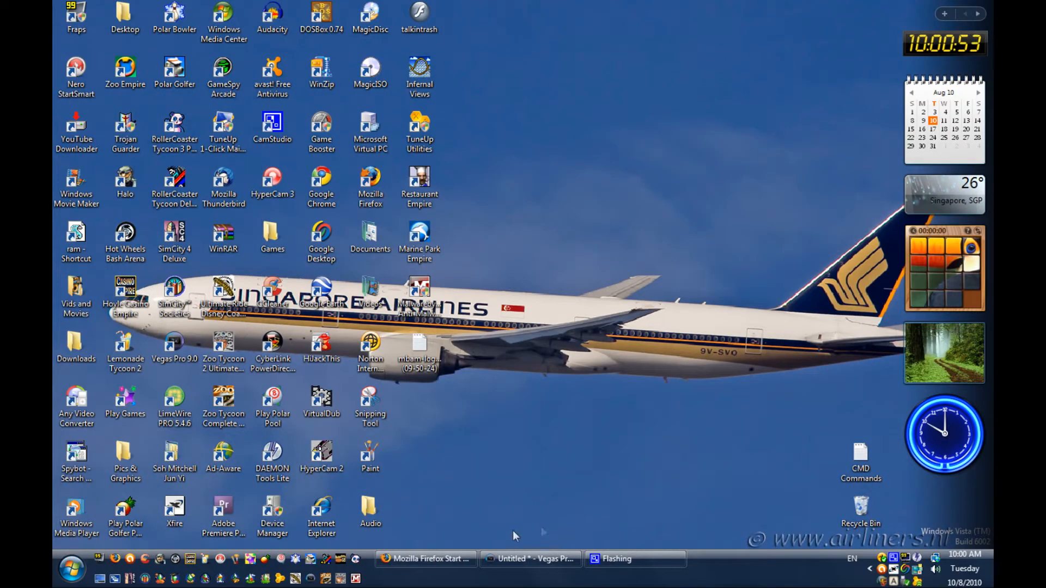
pyautogui.moveTo(443, 547)
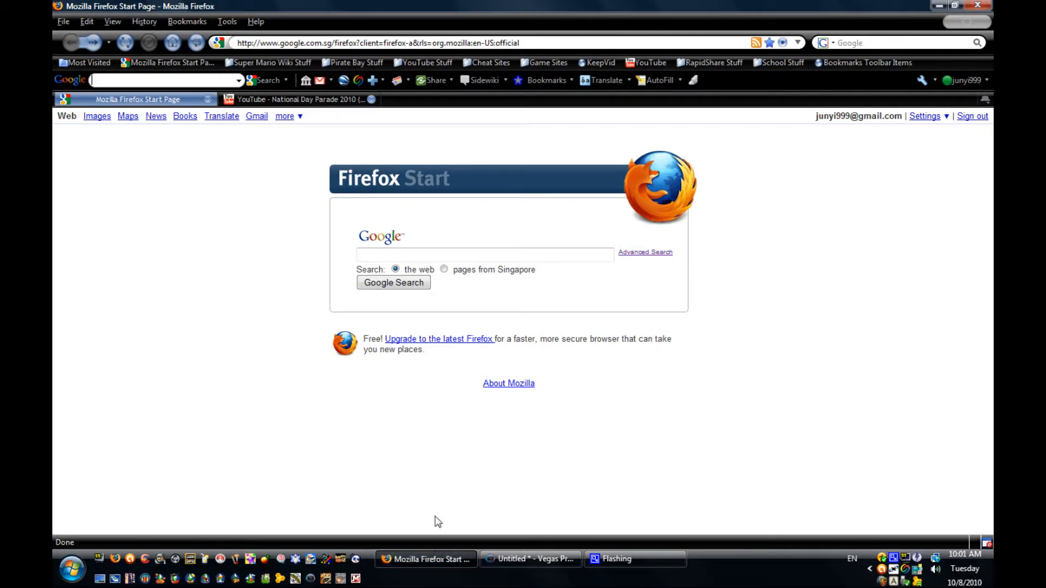
pyautogui.moveTo(430, 304)
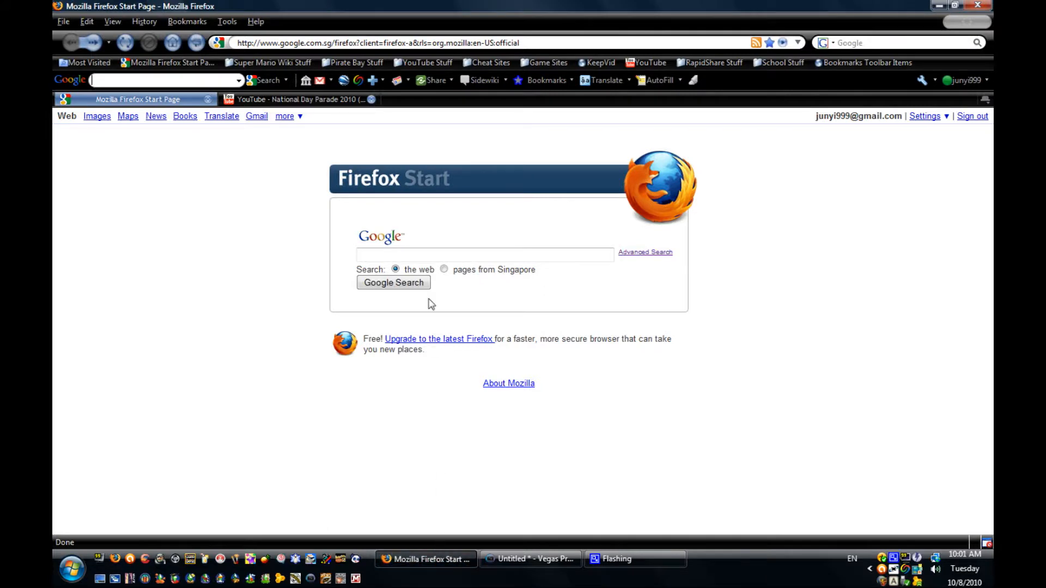
# Step: Right-click in the Firefox Google search area to enter 'malwarebytes anti-malware'
pyautogui.rightClick(485, 255)
pyautogui.write('malwarebytes anti-malware')
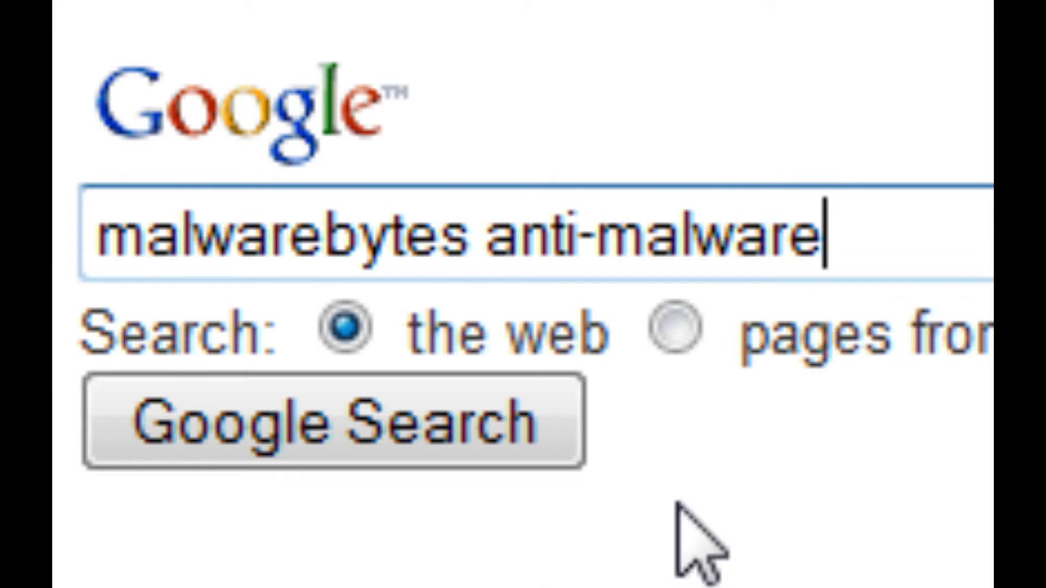
pyautogui.moveTo(333, 427)
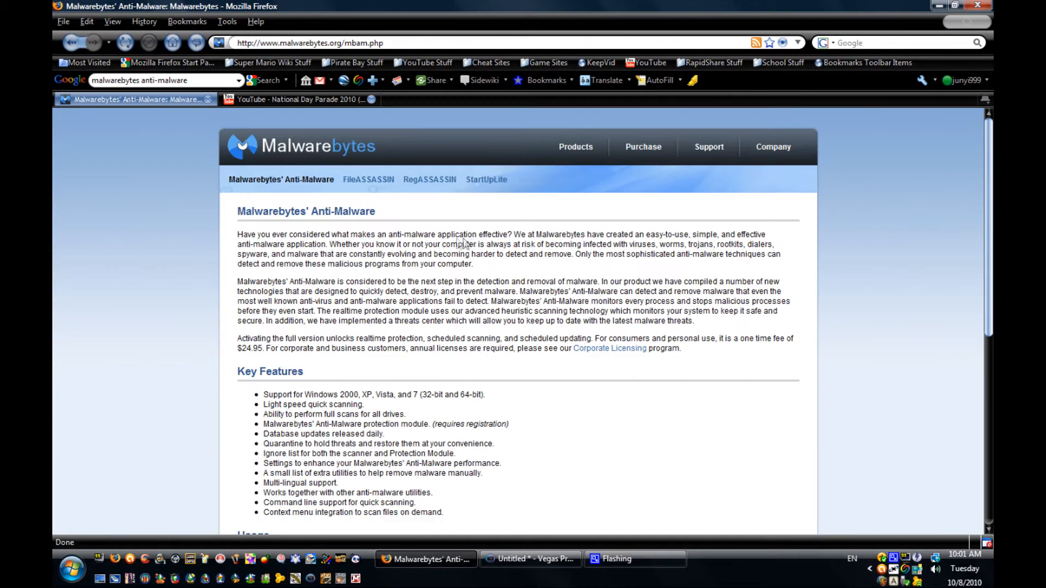
# Step: Scroll to the Download section and choose the free version download
pyautogui.scroll(-3)
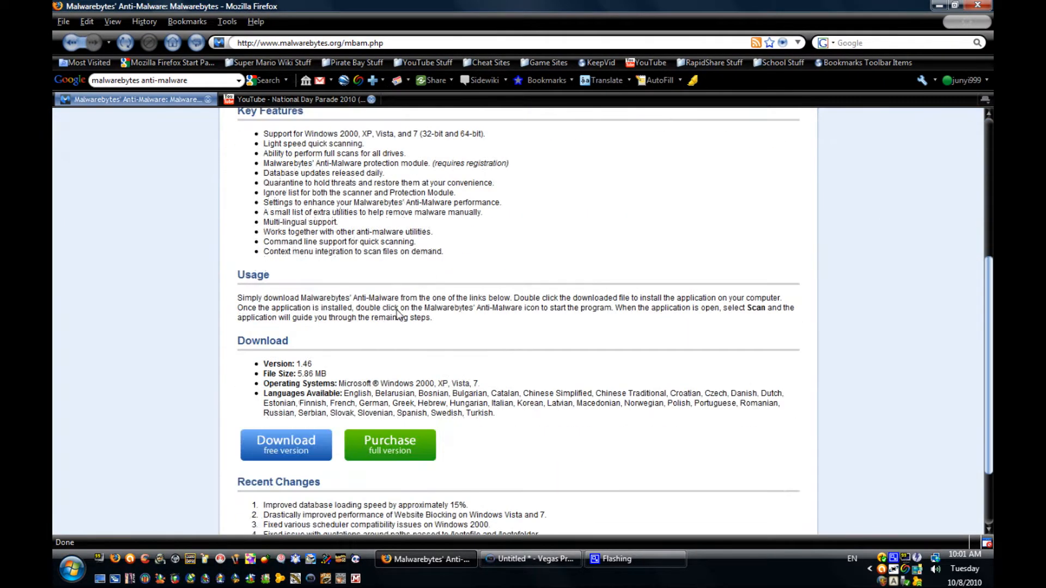
pyautogui.click(285, 445)
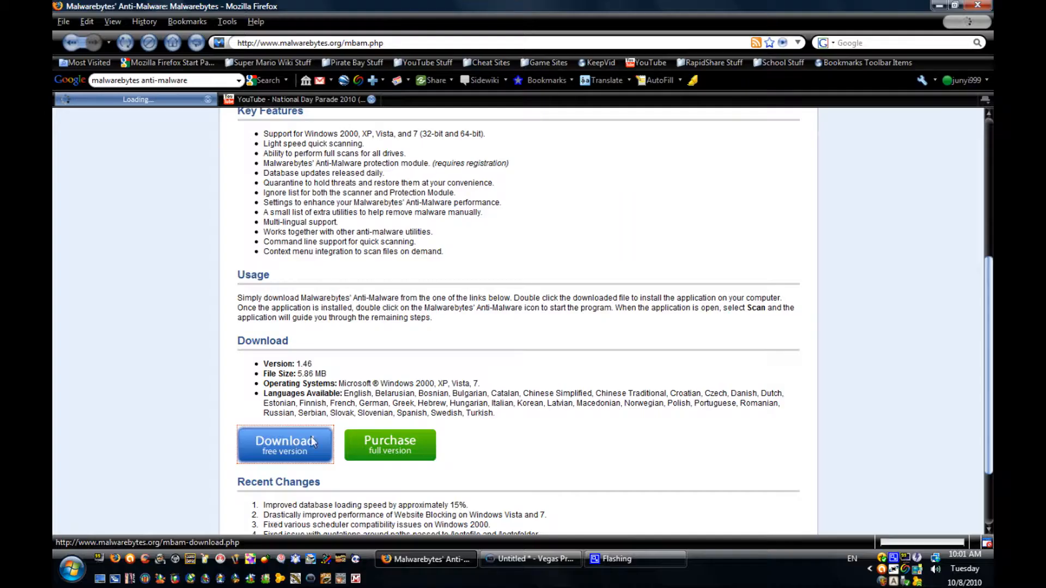
pyautogui.click(285, 445)
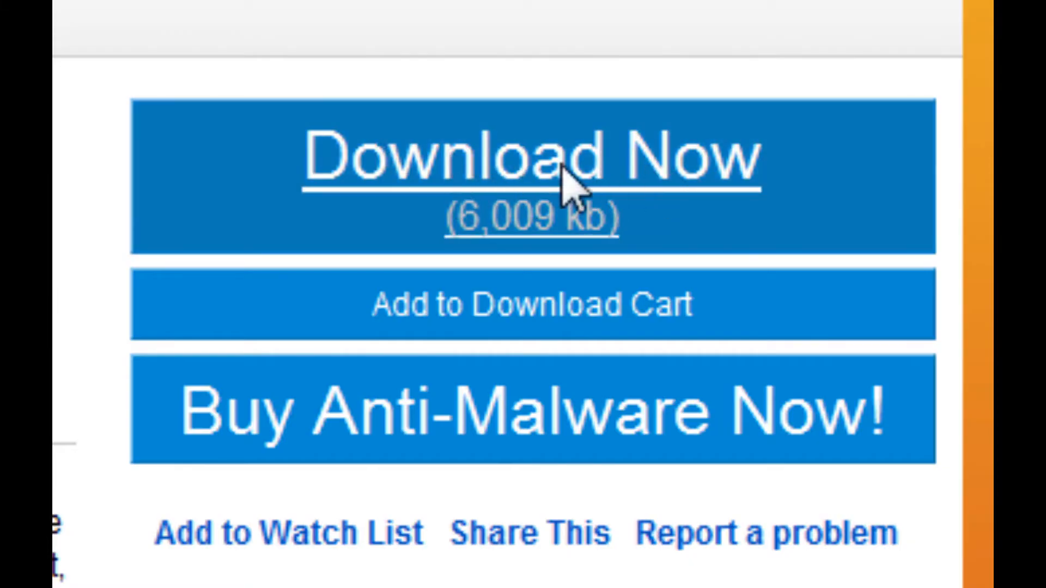
pyautogui.moveTo(534, 200)
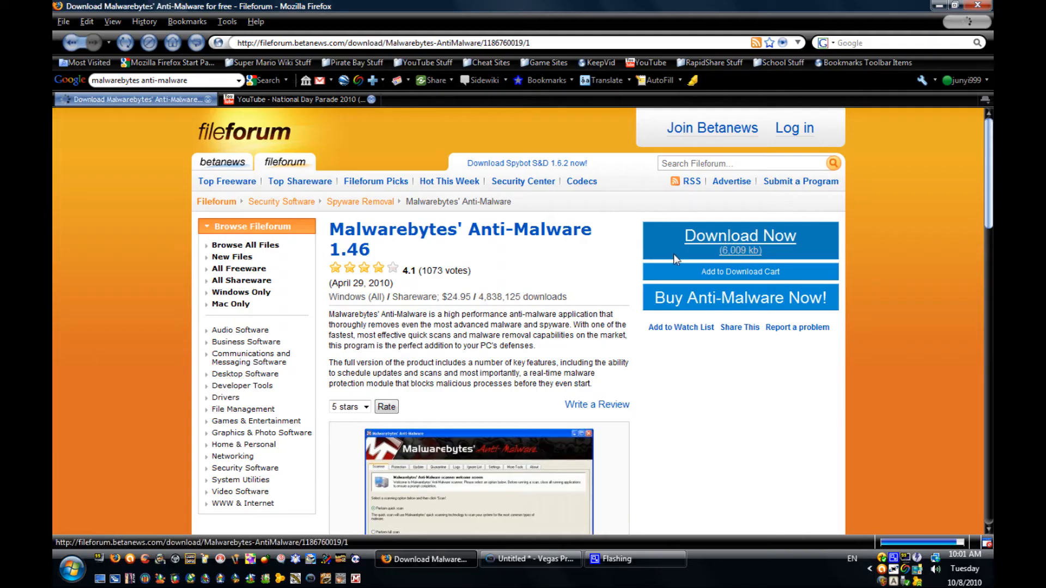
# Step: Download mbam-setup.exe from Fileforum and save the file to the computer
pyautogui.click(738, 240)
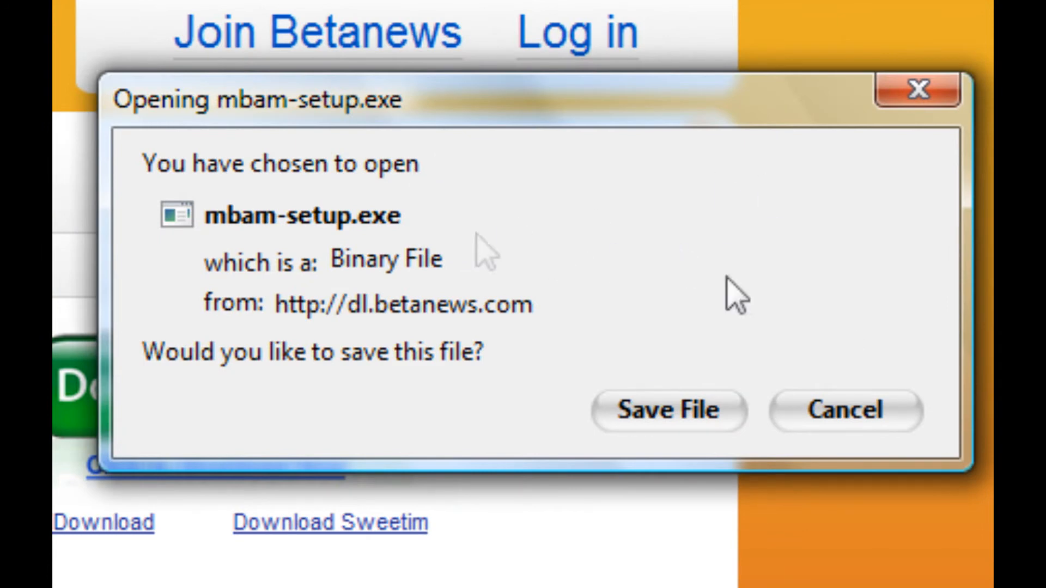
pyautogui.moveTo(892, 338)
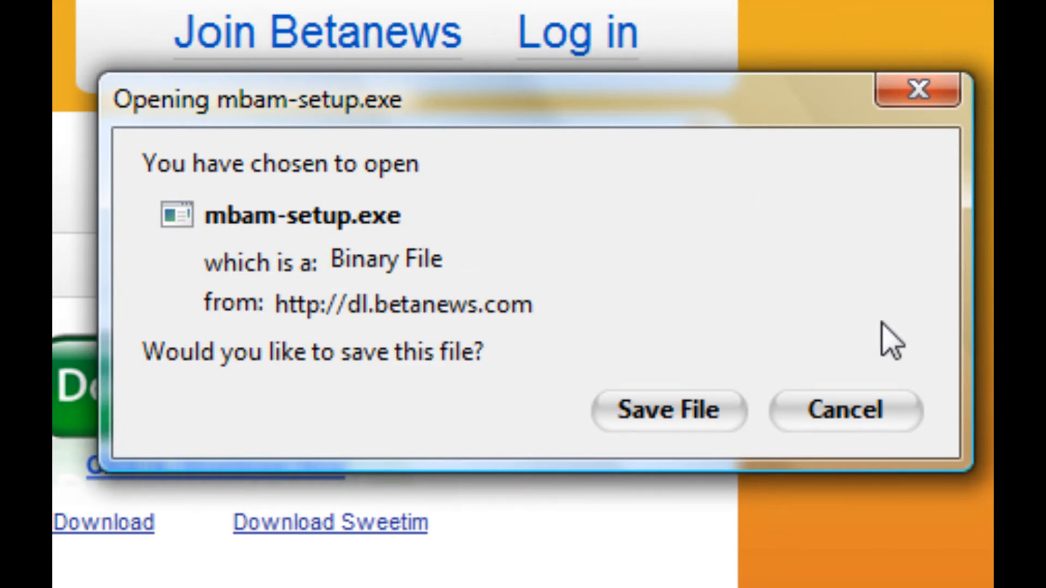
pyautogui.click(668, 410)
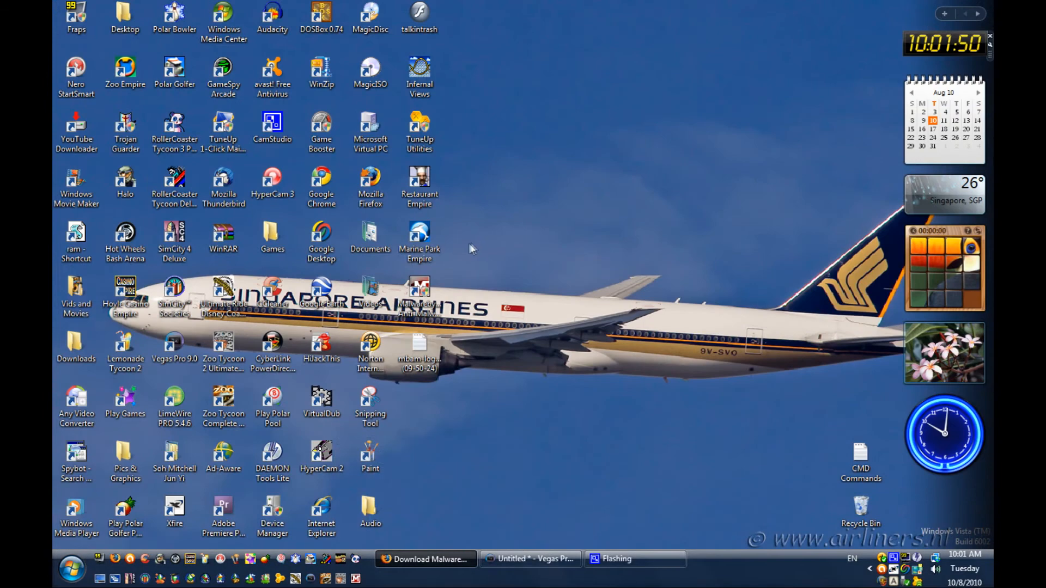
# Step: Drag the downloaded mbam installer file on the desktop to bring up its actions
pyautogui.moveTo(419, 297); pyautogui.dragTo(615, 303)
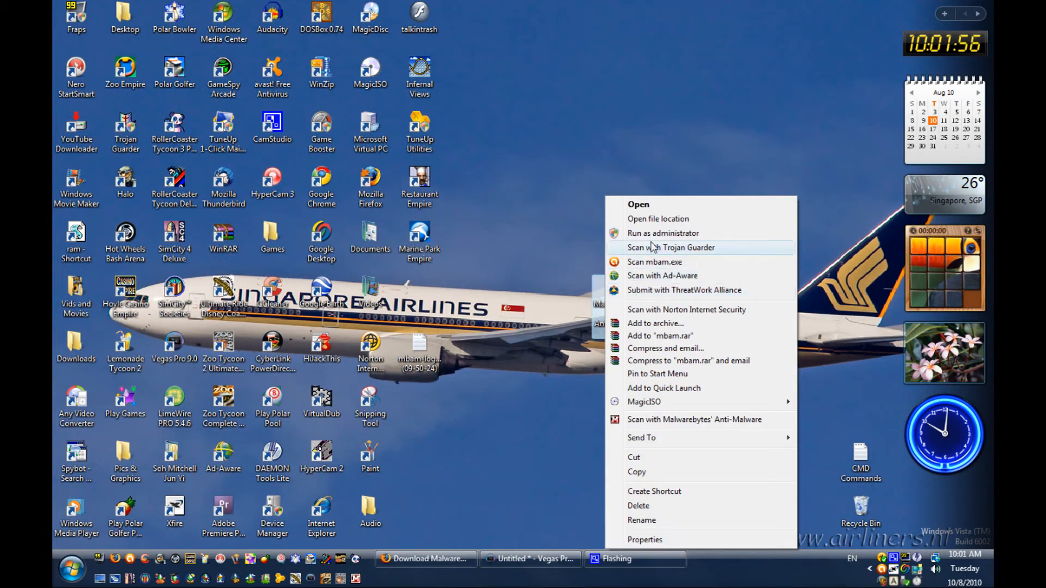
pyautogui.moveTo(663, 233)
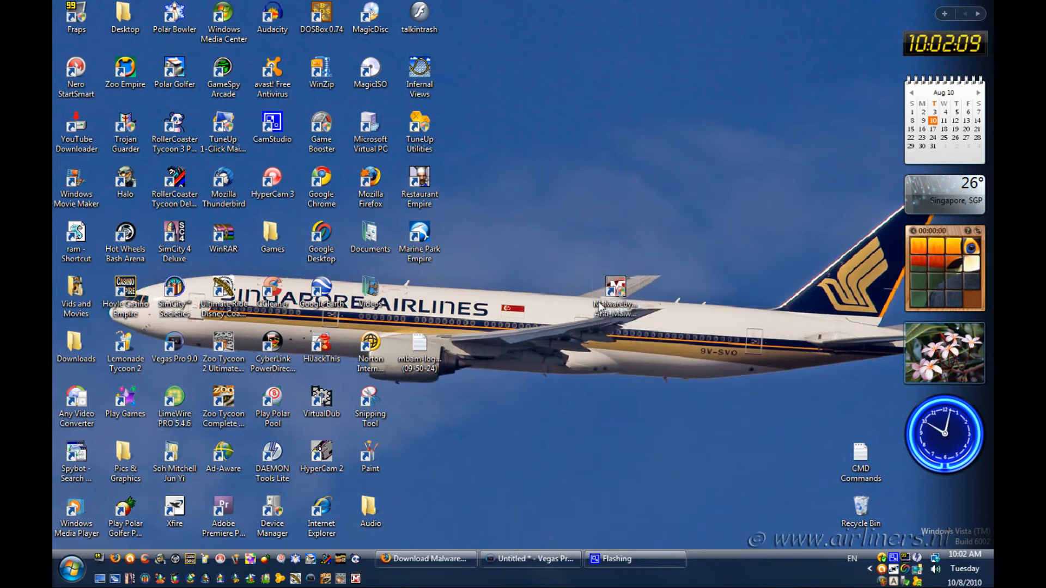
pyautogui.moveTo(652, 299)
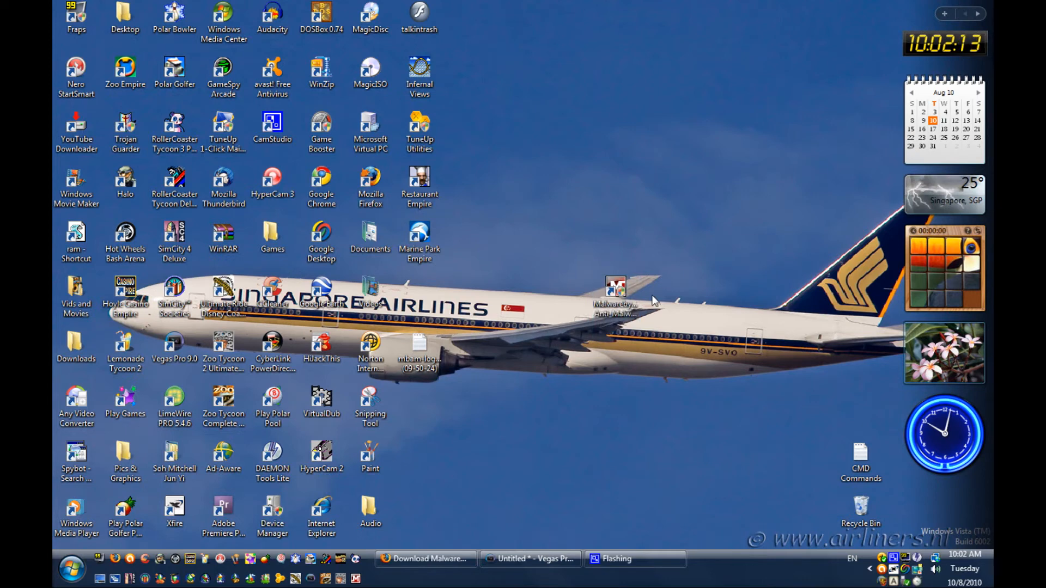
# Step: Launch Malwarebytes' Anti-Malware from the desktop and start a quick scan
pyautogui.doubleClick(615, 289)
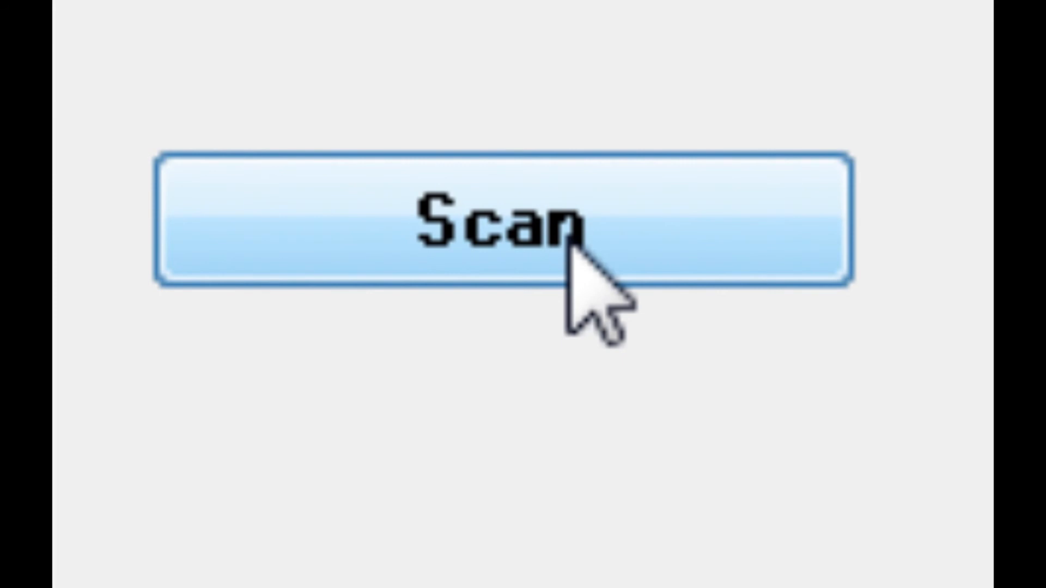
pyautogui.click(507, 220)
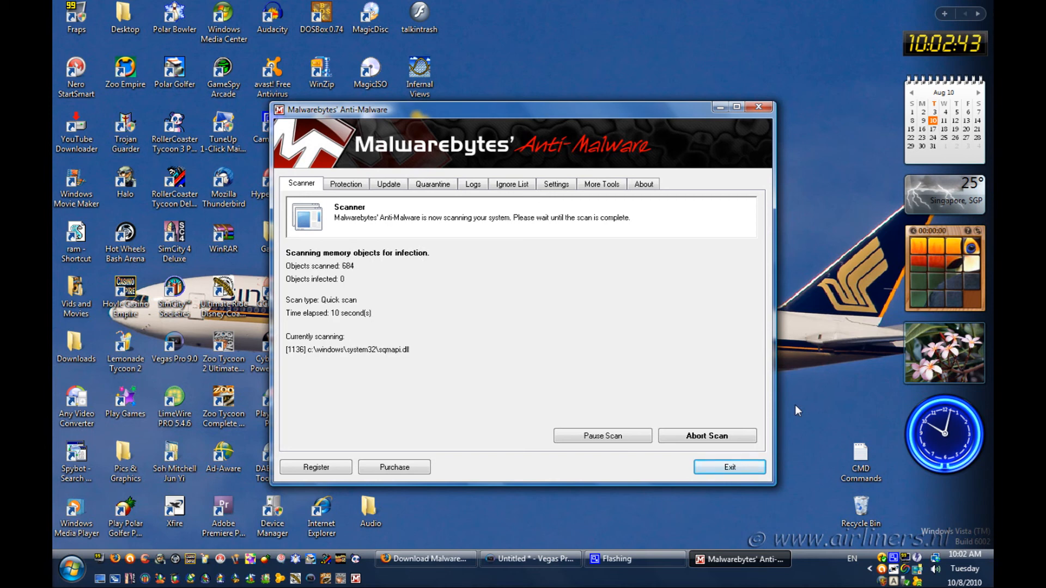
pyautogui.moveTo(826, 410)
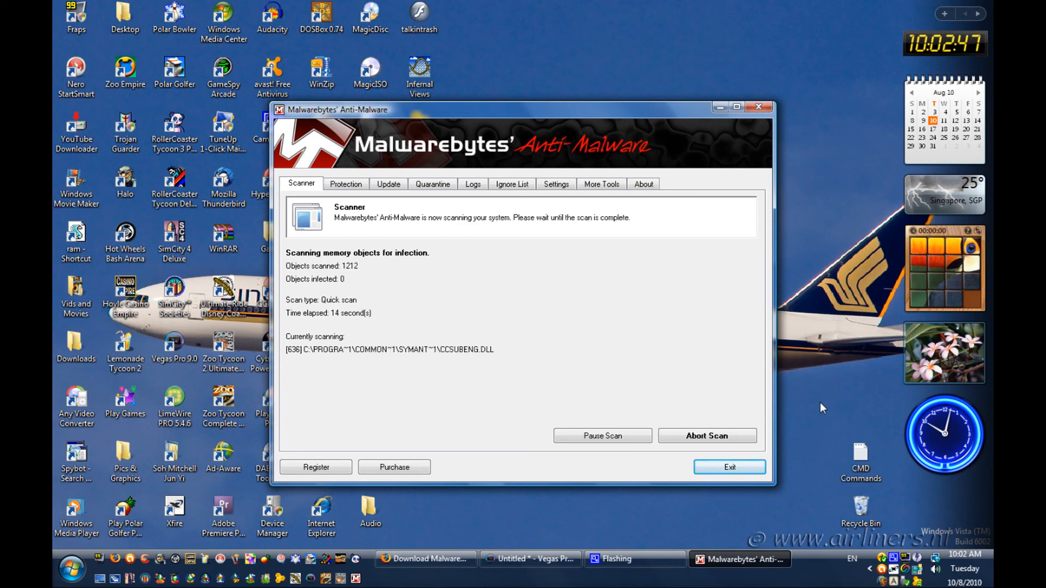
pyautogui.moveTo(814, 404)
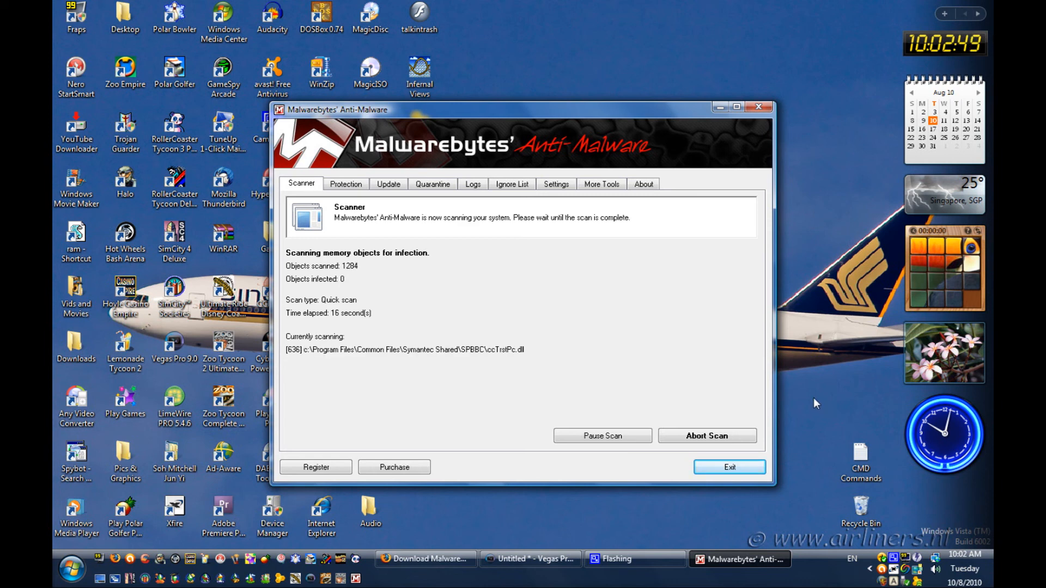